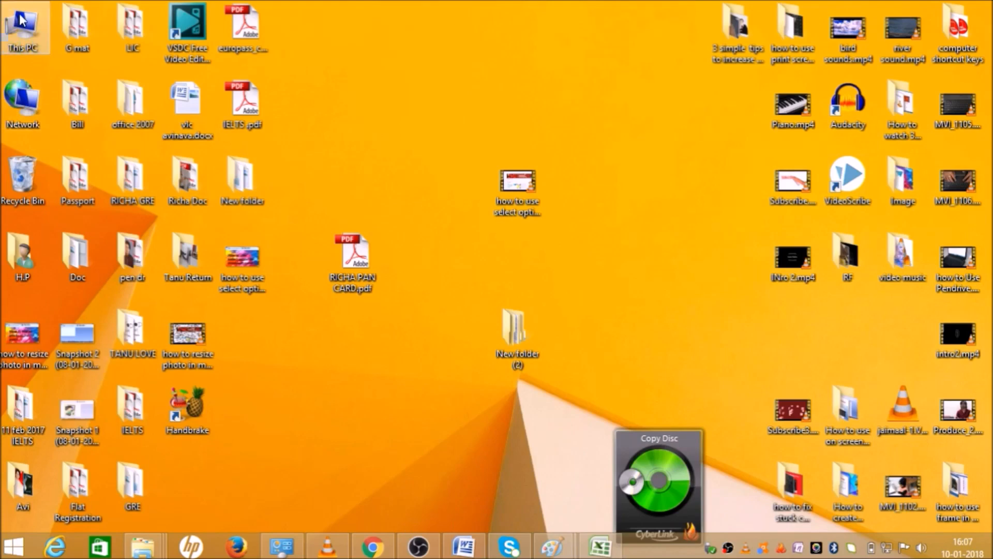
- Open This PC from the desktop to list the drives, including Removable Disk (F:)
{"action": "double_click", "coordinate": [22, 25]}
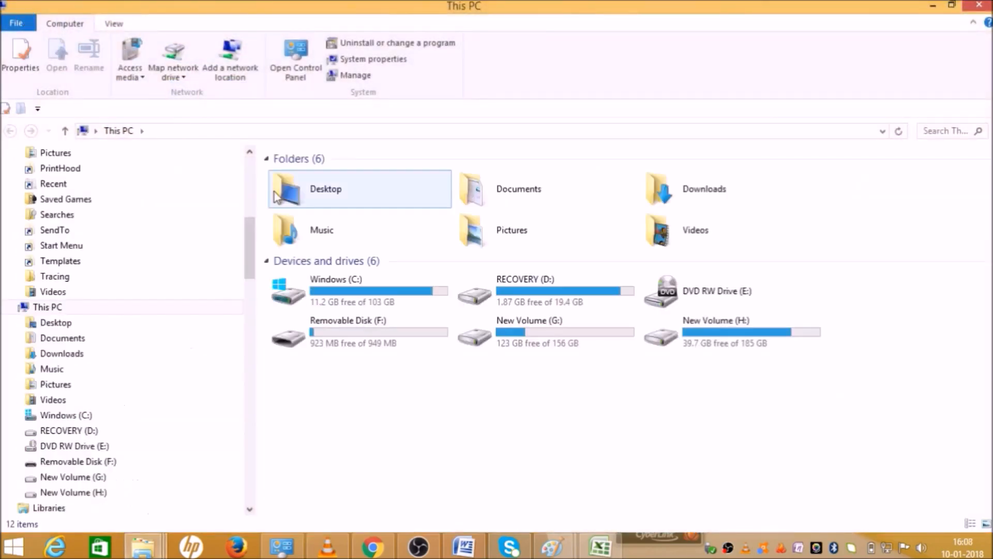
{"action": "left_click", "coordinate": [399, 388]}
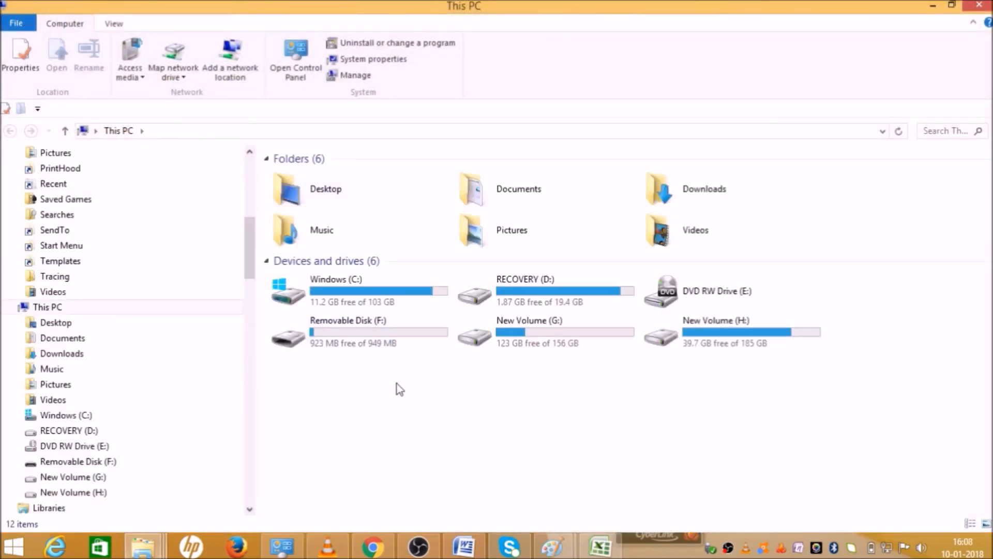
{"action": "left_click", "coordinate": [347, 331]}
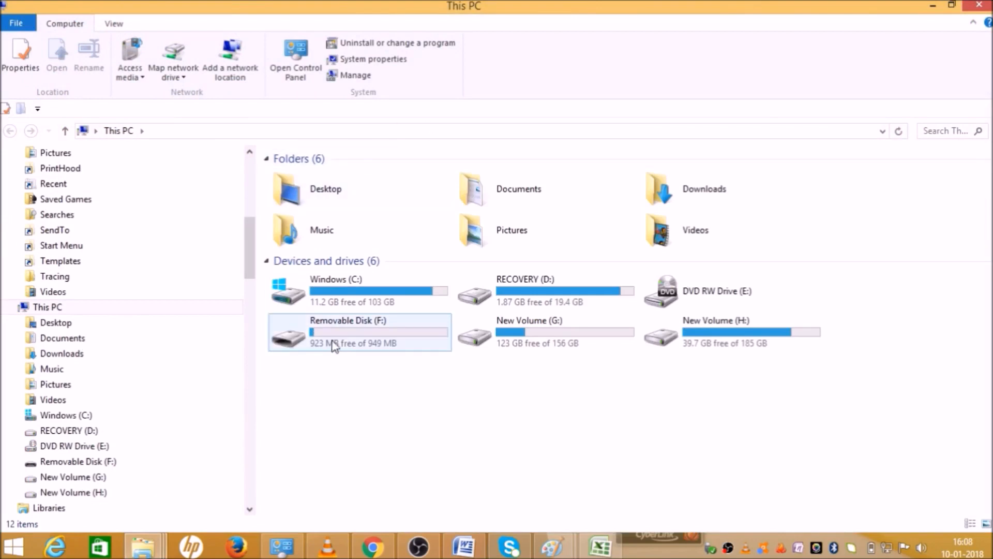
{"action": "mouse_move", "coordinate": [350, 330]}
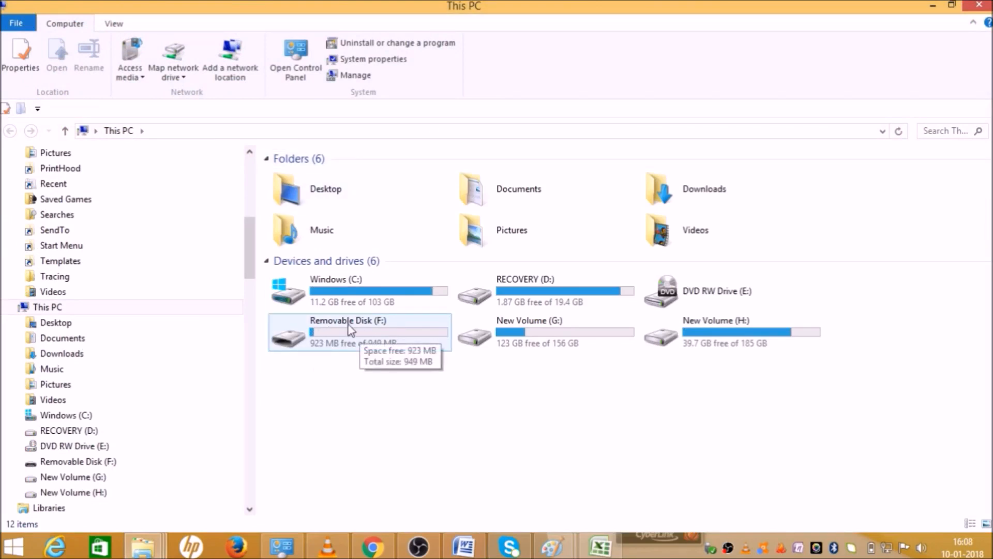
{"action": "mouse_move", "coordinate": [317, 367]}
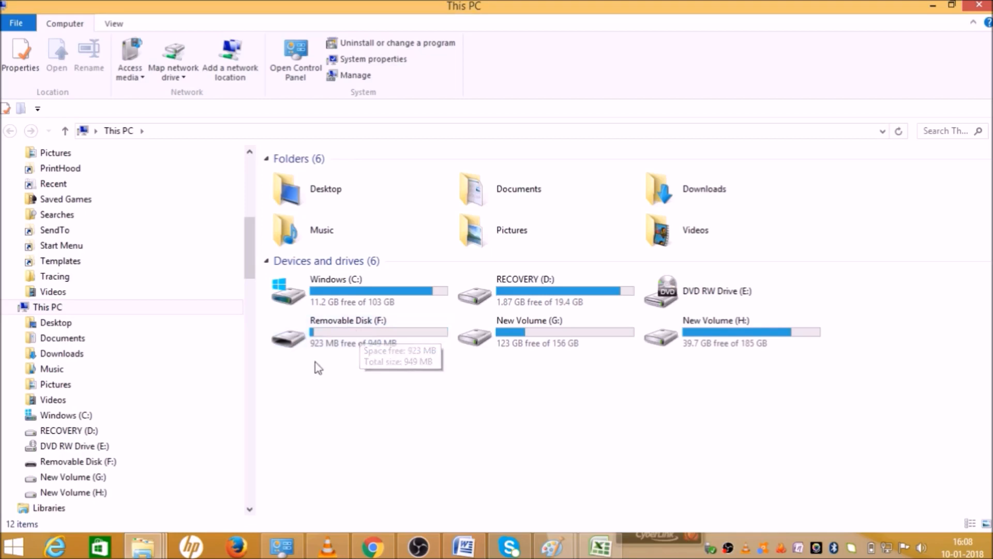
{"action": "double_click", "coordinate": [288, 337]}
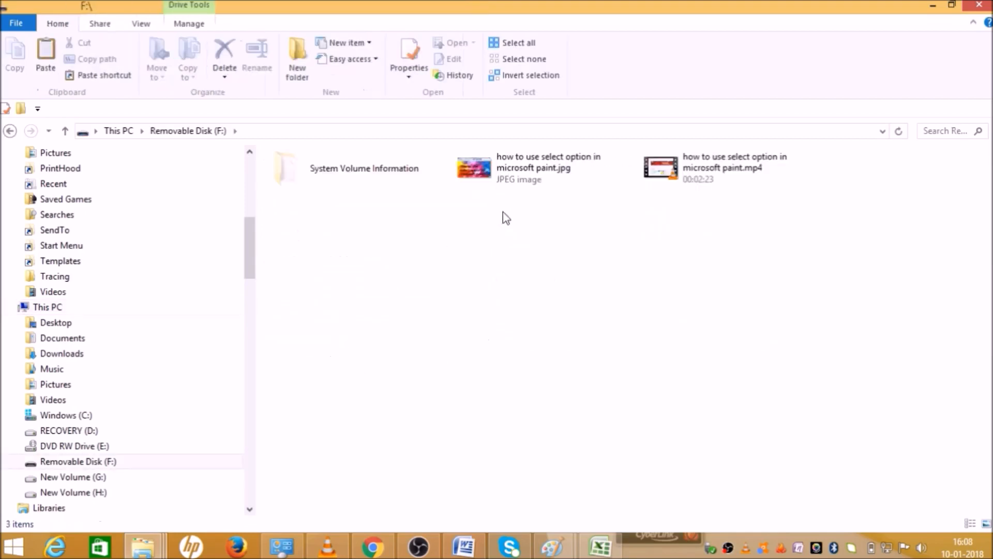
{"action": "left_click", "coordinate": [358, 168]}
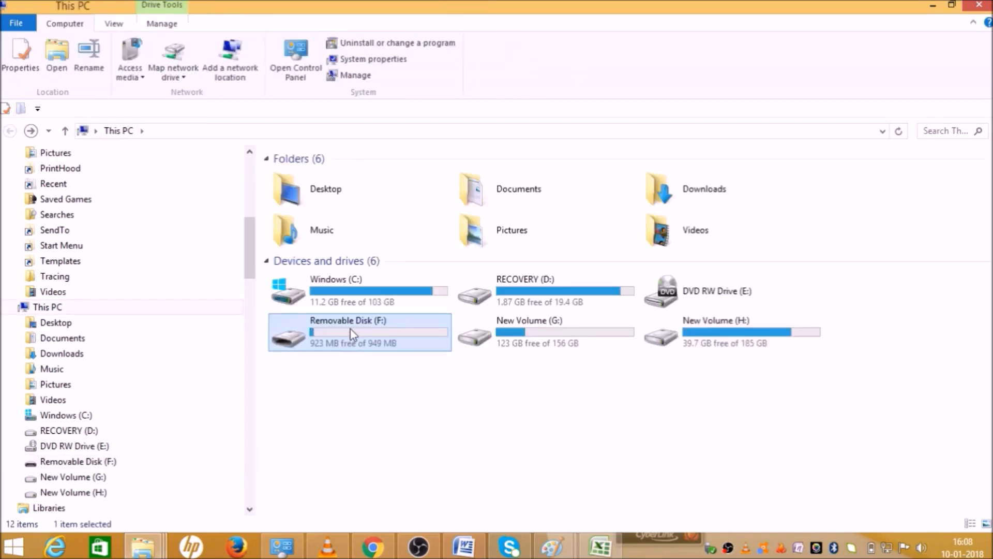
- Choose Format… from Removable Disk (F:)'s right-click menu
{"action": "right_click", "coordinate": [352, 333]}
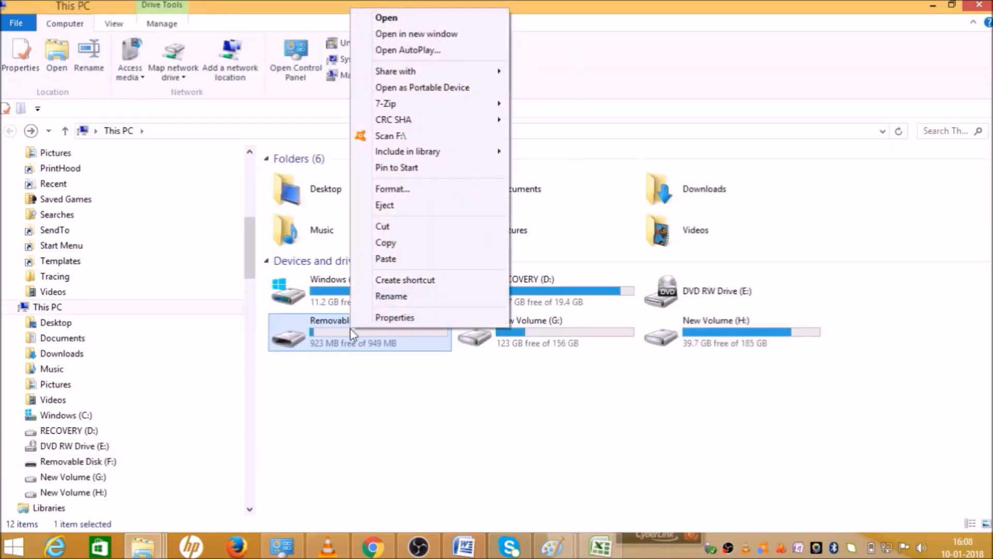
{"action": "mouse_move", "coordinate": [415, 33]}
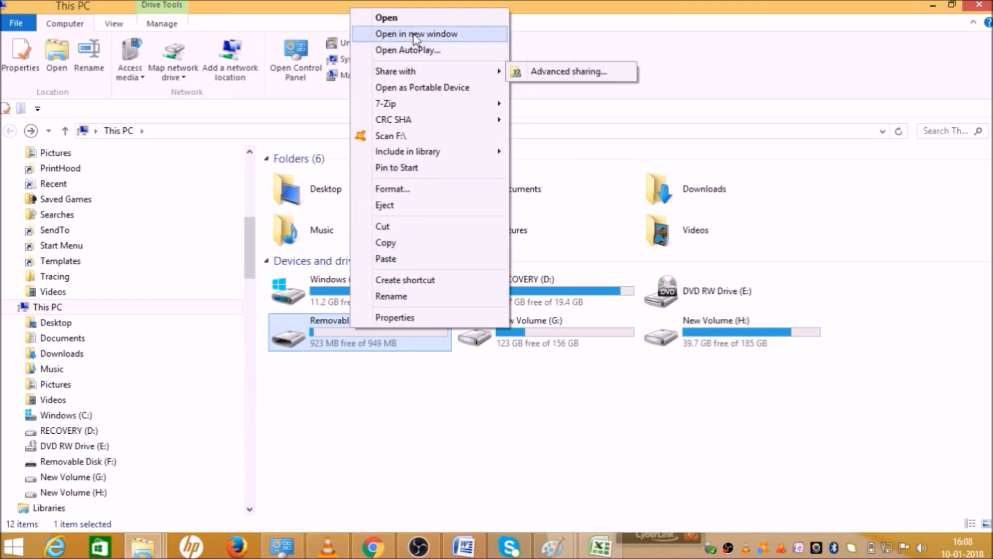
{"action": "mouse_move", "coordinate": [429, 188]}
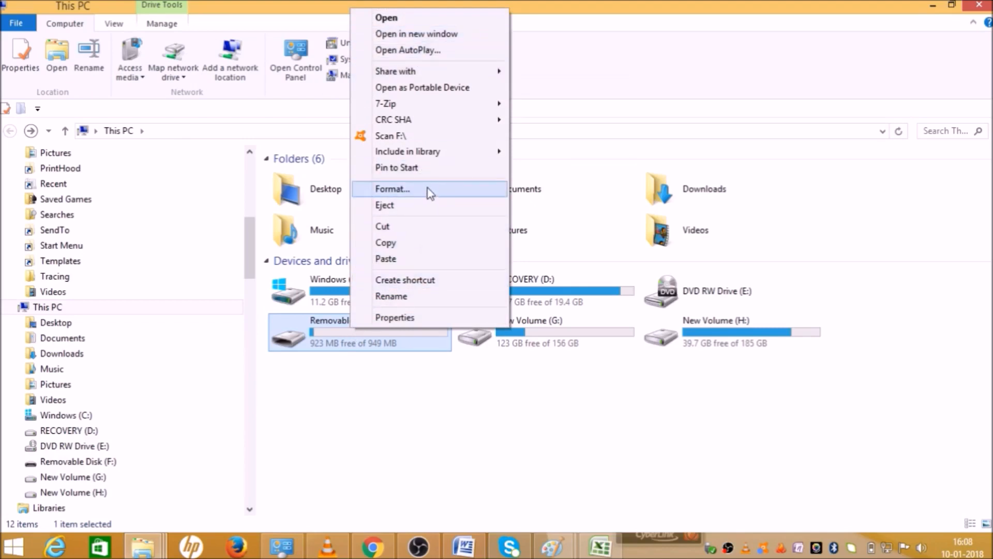
{"action": "mouse_move", "coordinate": [405, 194]}
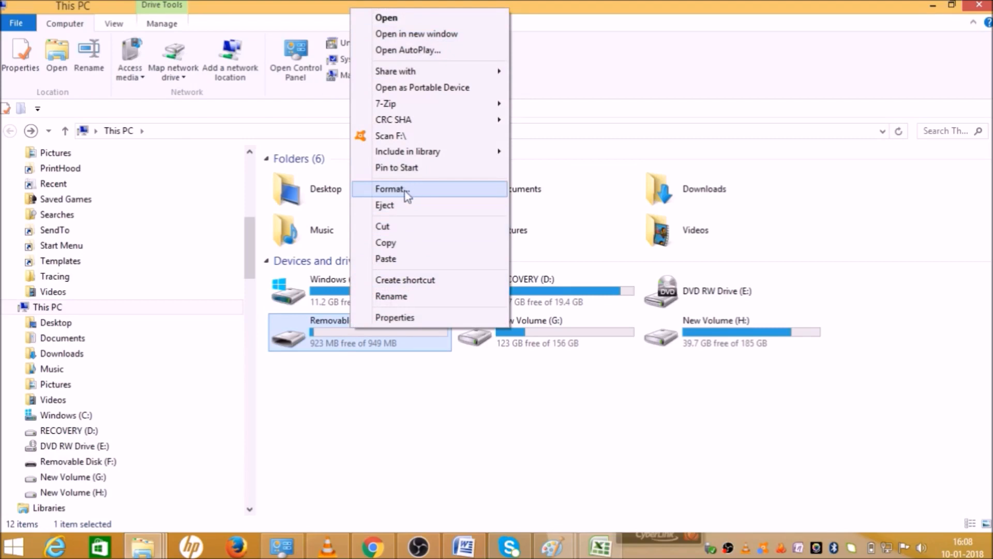
{"action": "mouse_move", "coordinate": [405, 191]}
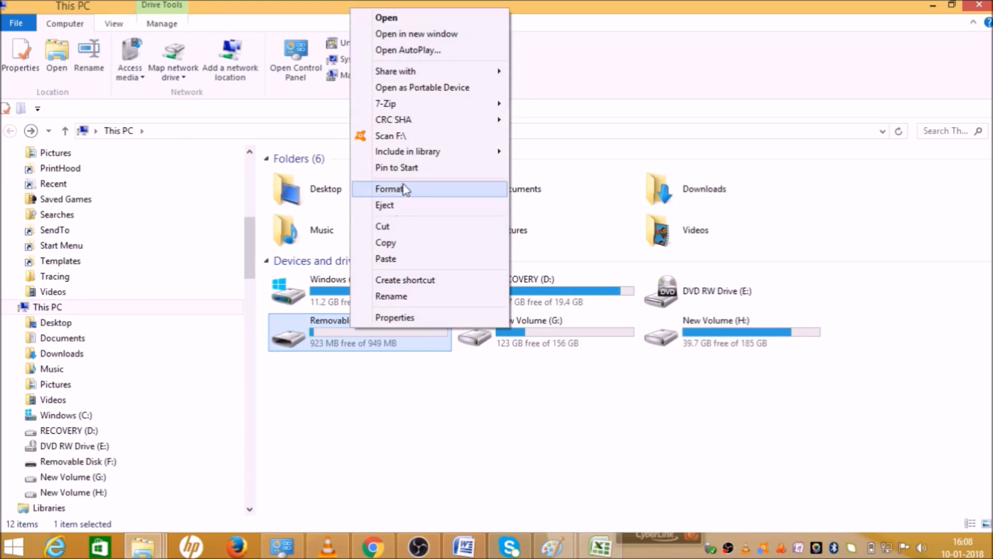
{"action": "left_click", "coordinate": [391, 189]}
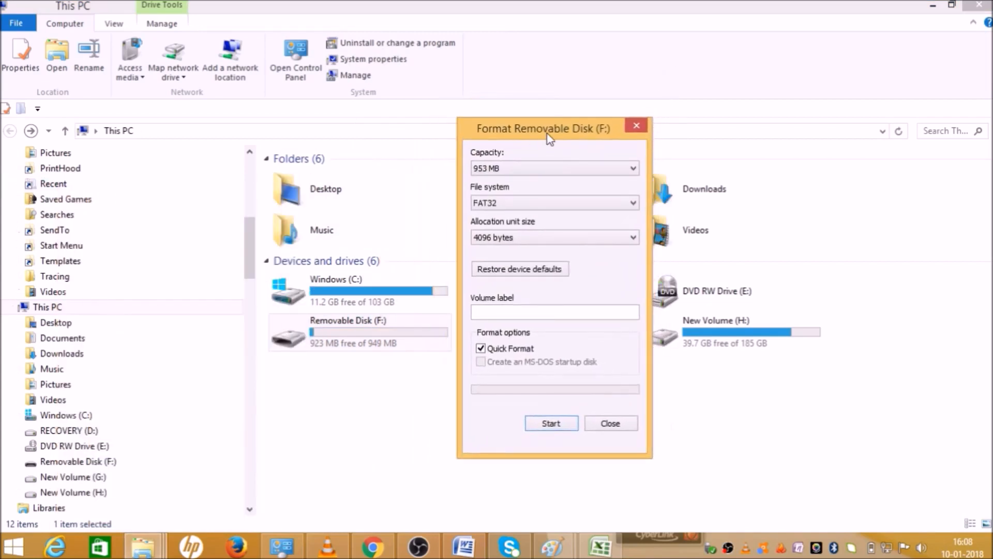
{"action": "mouse_move", "coordinate": [582, 329]}
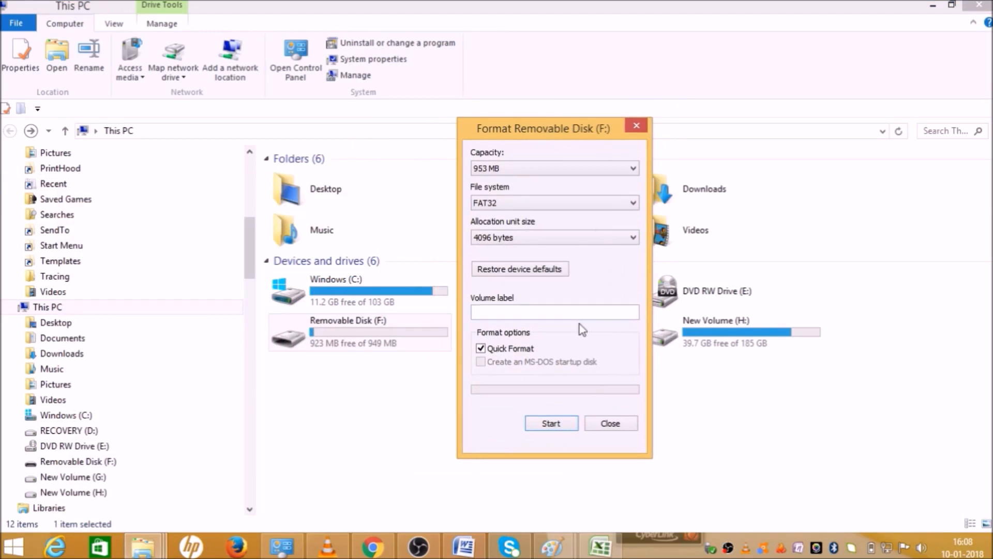
{"action": "mouse_move", "coordinate": [522, 424]}
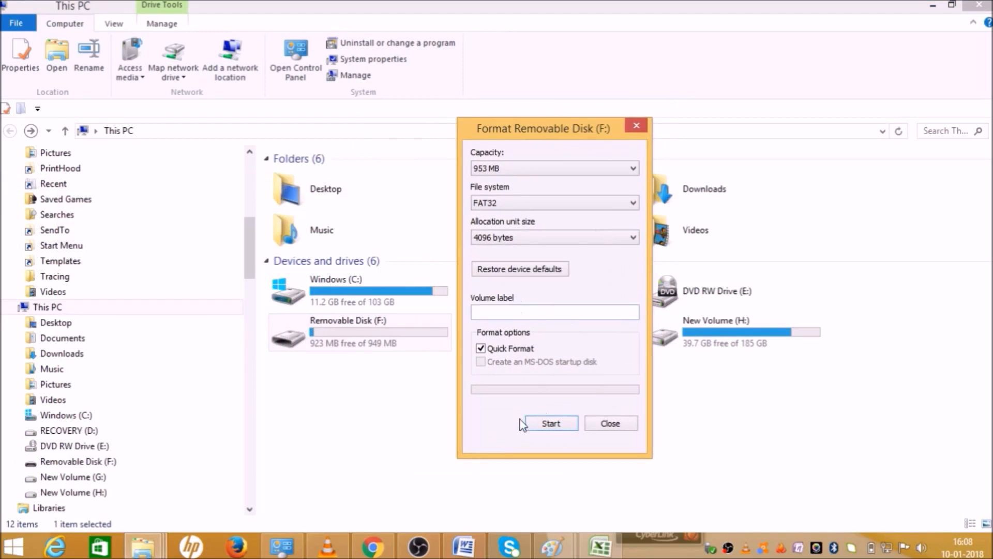
- Start the format with FAT32, 4096-byte allocation and Quick Format
{"action": "left_click", "coordinate": [550, 423]}
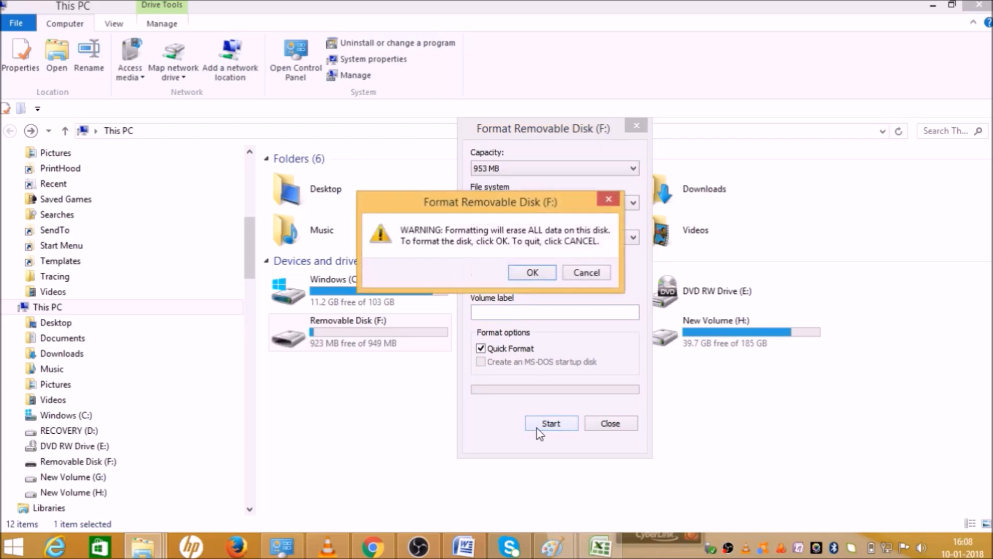
{"action": "mouse_move", "coordinate": [461, 240]}
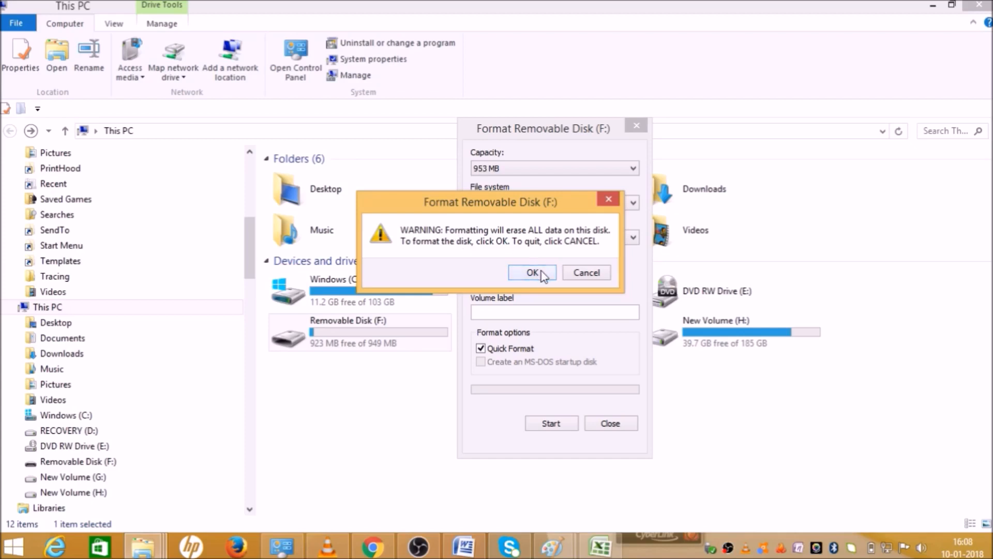
- Confirm the data-erase warning so the quick format of F: completes
{"action": "left_click", "coordinate": [530, 272]}
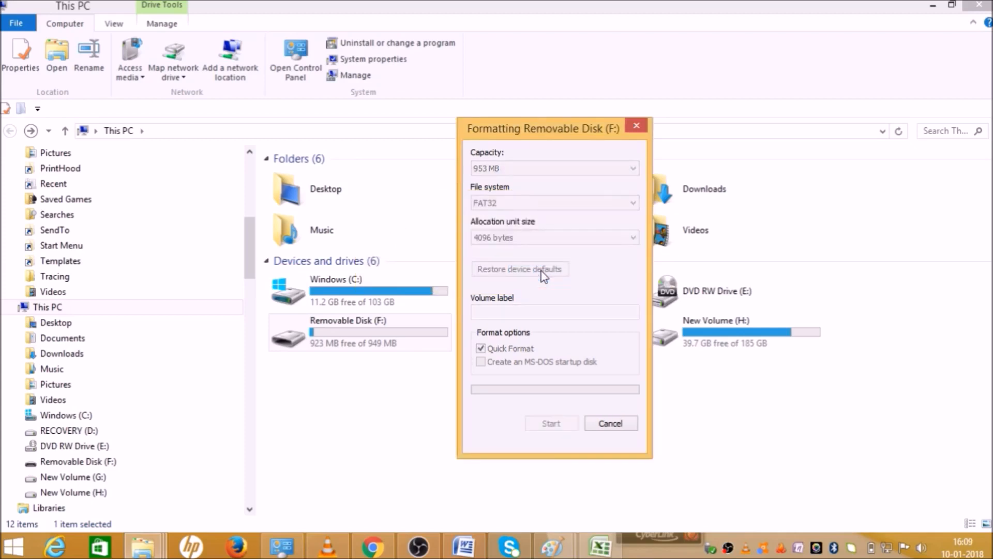
{"action": "left_click", "coordinate": [550, 423]}
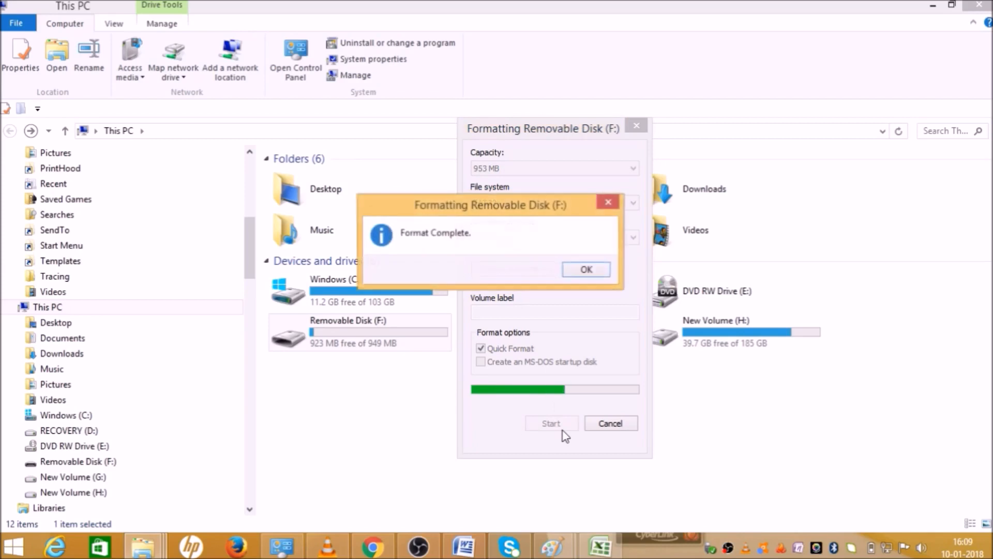
{"action": "mouse_move", "coordinate": [430, 244]}
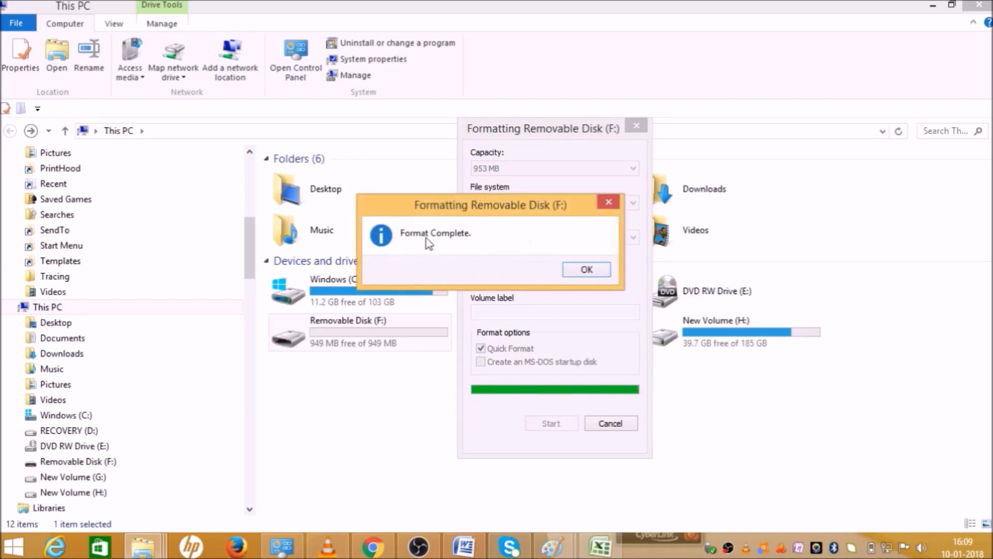
{"action": "mouse_move", "coordinate": [504, 265]}
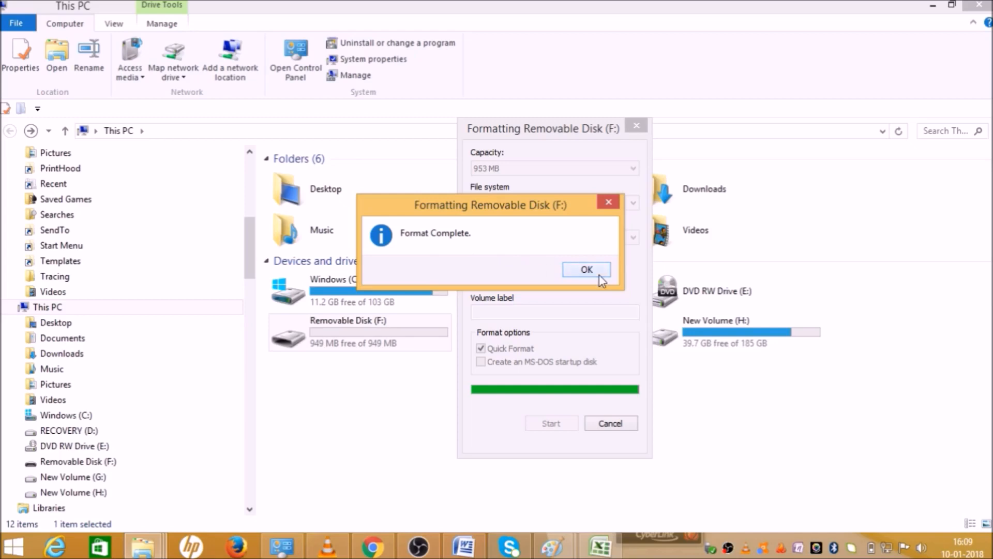
- Dismiss the Format Complete message, leaving F: at 949 MB free
{"action": "left_click", "coordinate": [584, 269]}
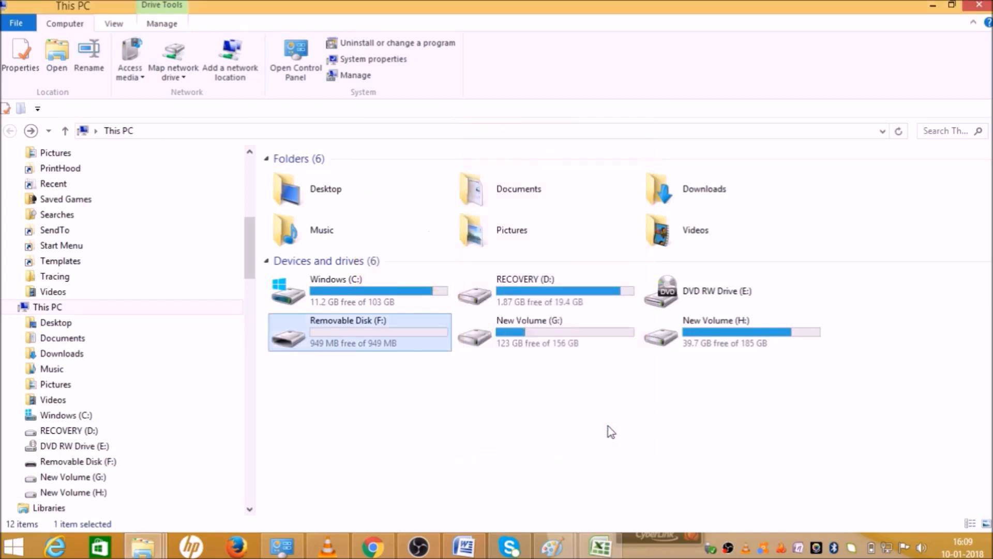
{"action": "mouse_move", "coordinate": [318, 350]}
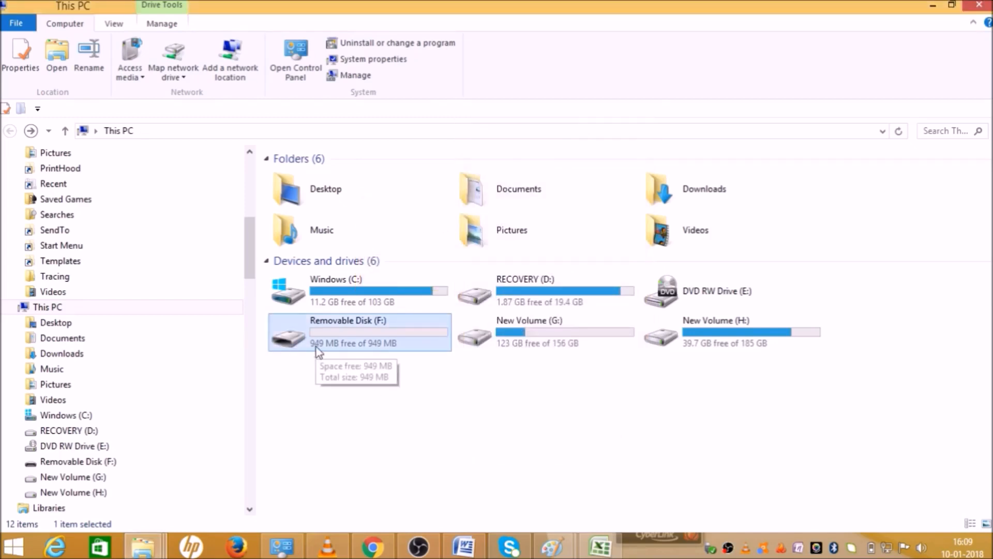
{"action": "mouse_move", "coordinate": [382, 350]}
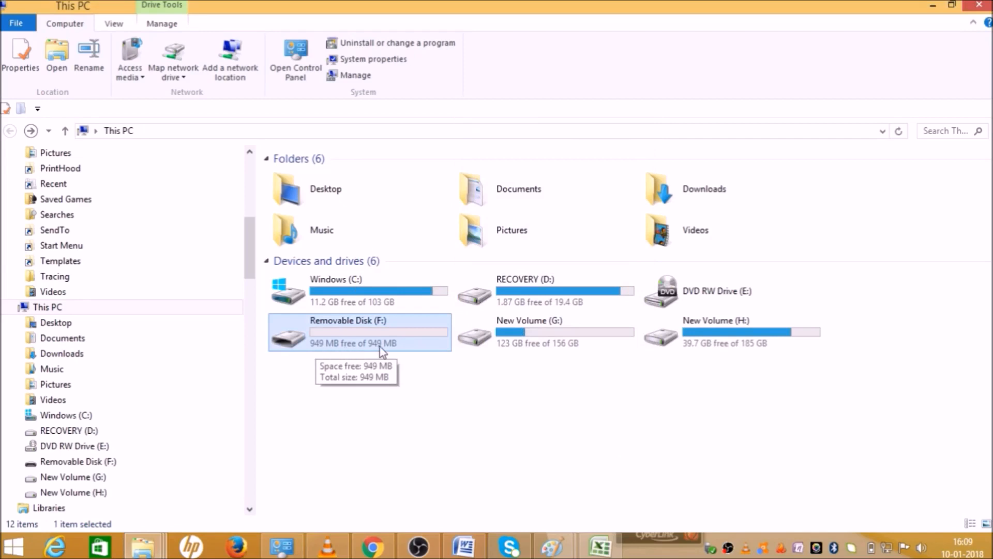
{"action": "mouse_move", "coordinate": [372, 355]}
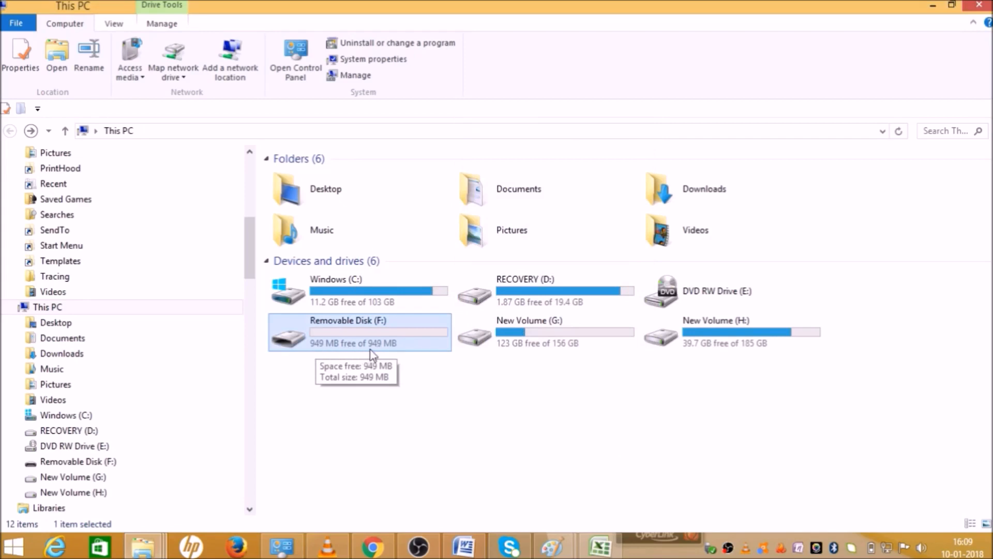
{"action": "mouse_move", "coordinate": [334, 351]}
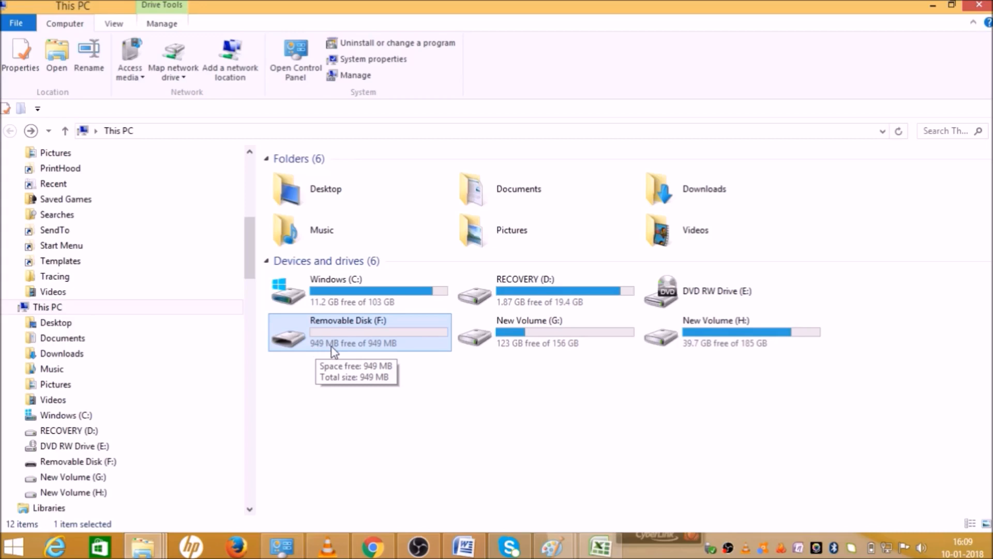
{"action": "mouse_move", "coordinate": [598, 426]}
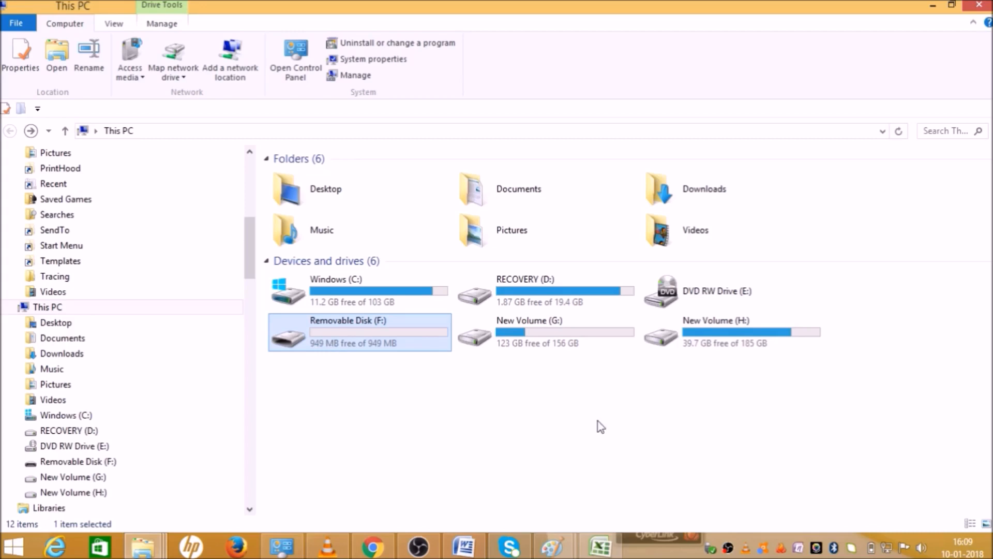
{"action": "mouse_move", "coordinate": [453, 383]}
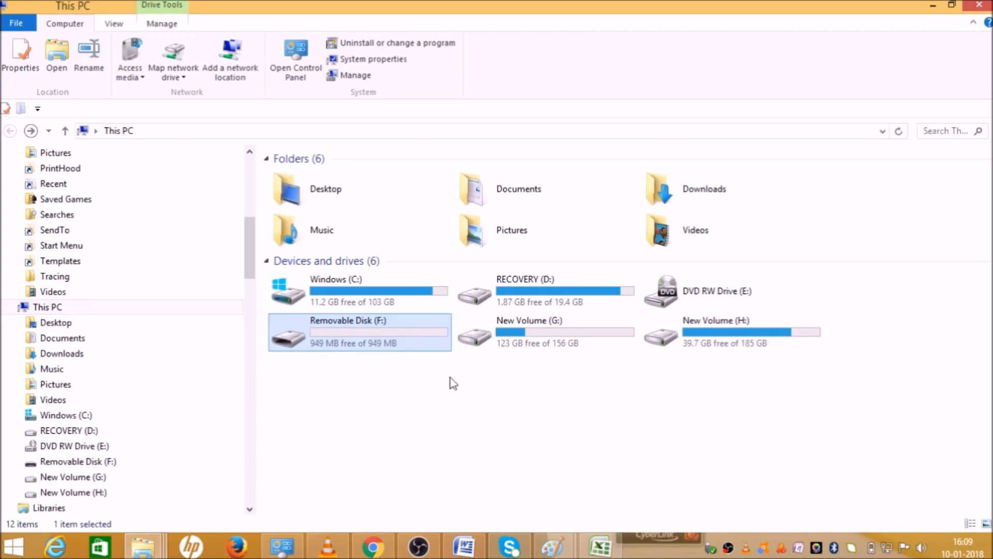
{"action": "mouse_move", "coordinate": [474, 387]}
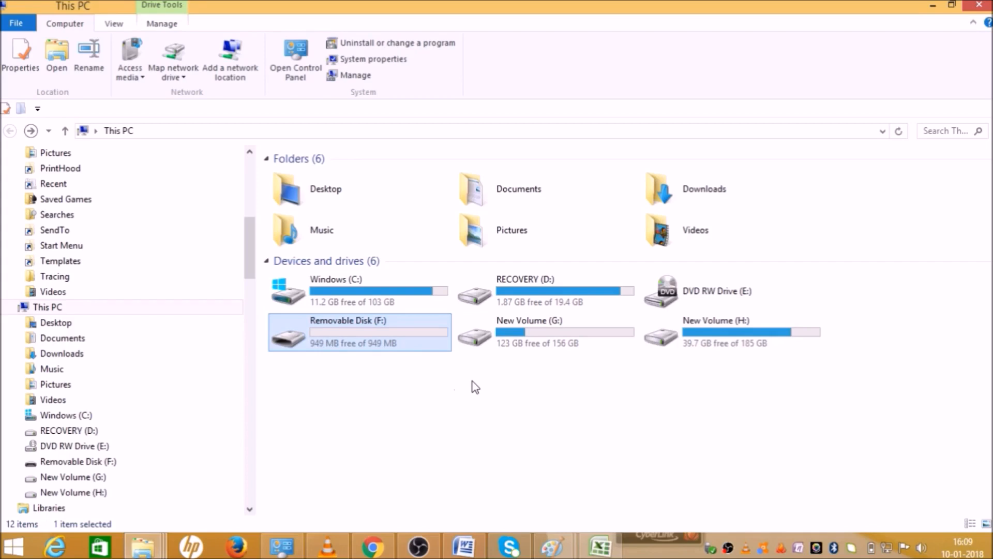